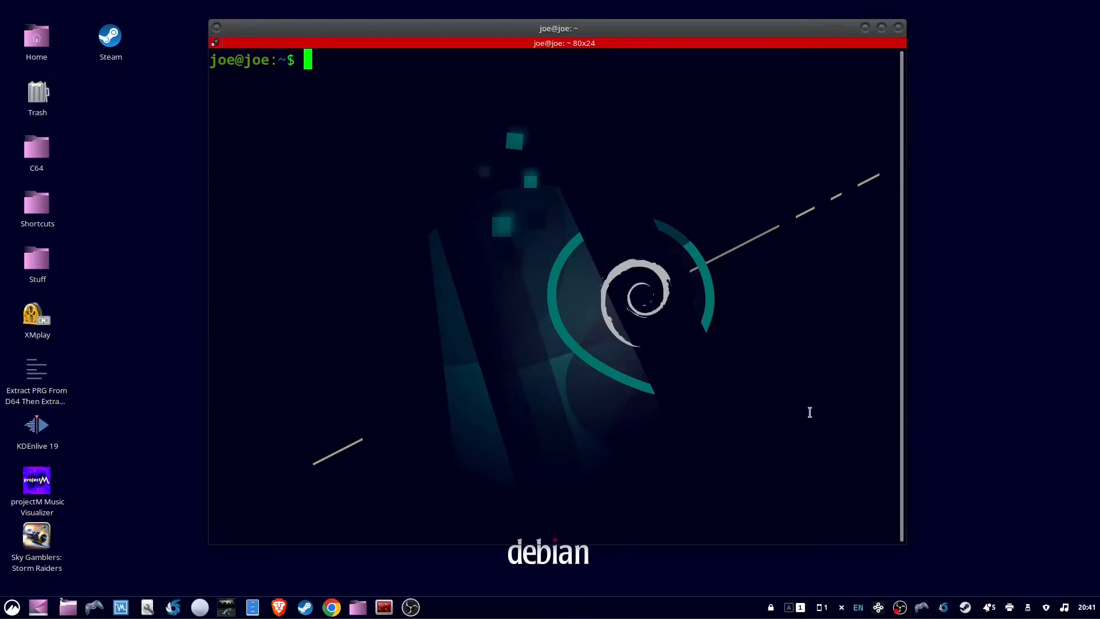
- Install nmap with sudo apt install, confirm with y, then clear the screen
type("sudo apt install nmap")
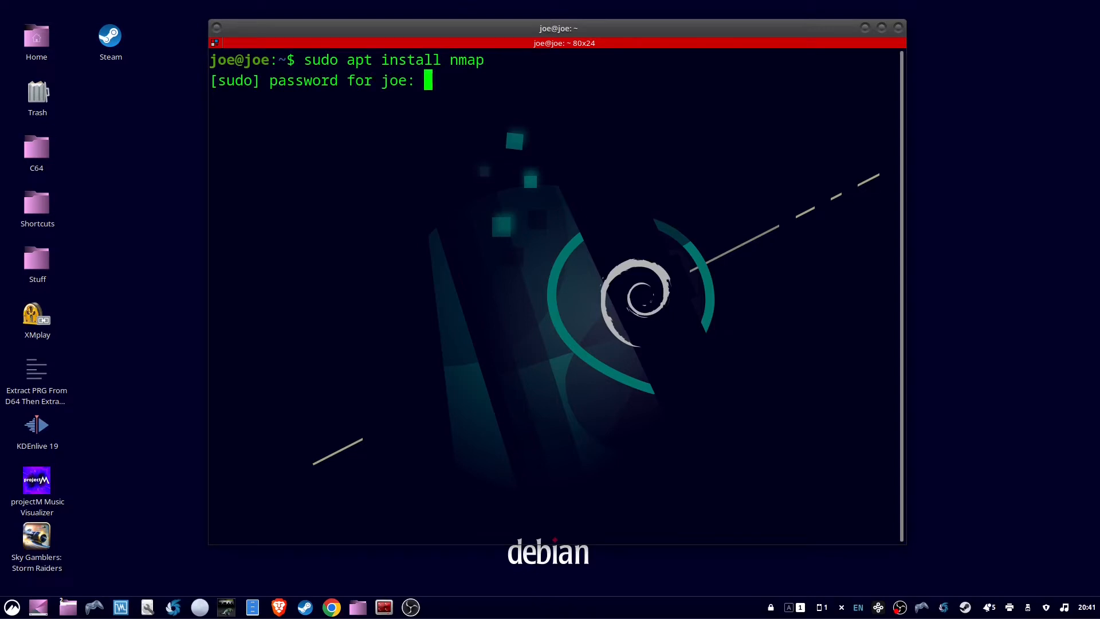
key("Return")
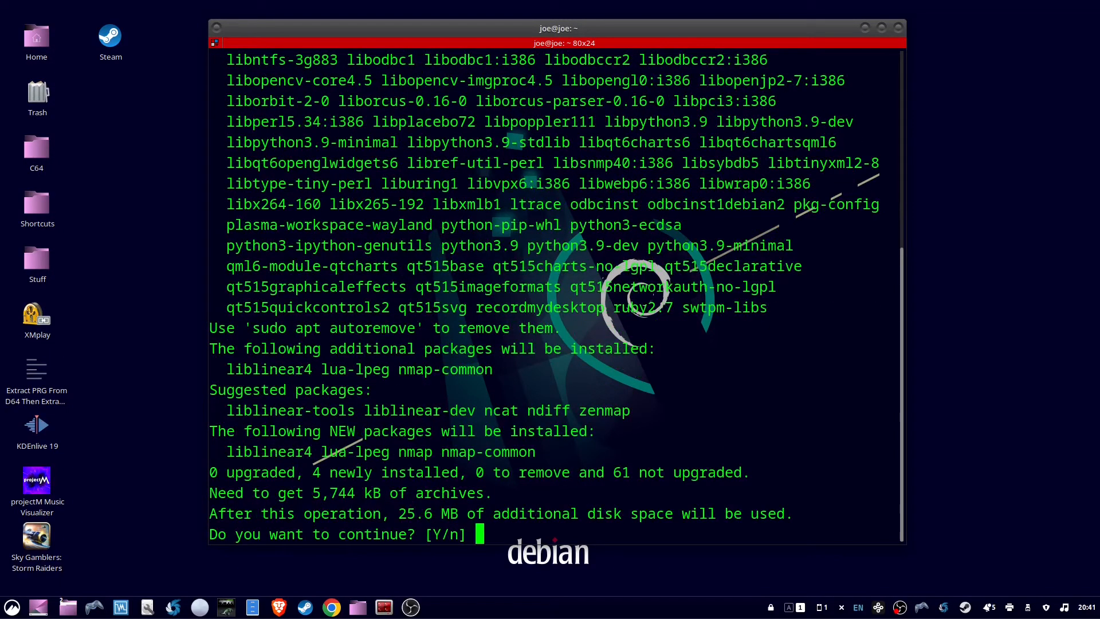
type("y")
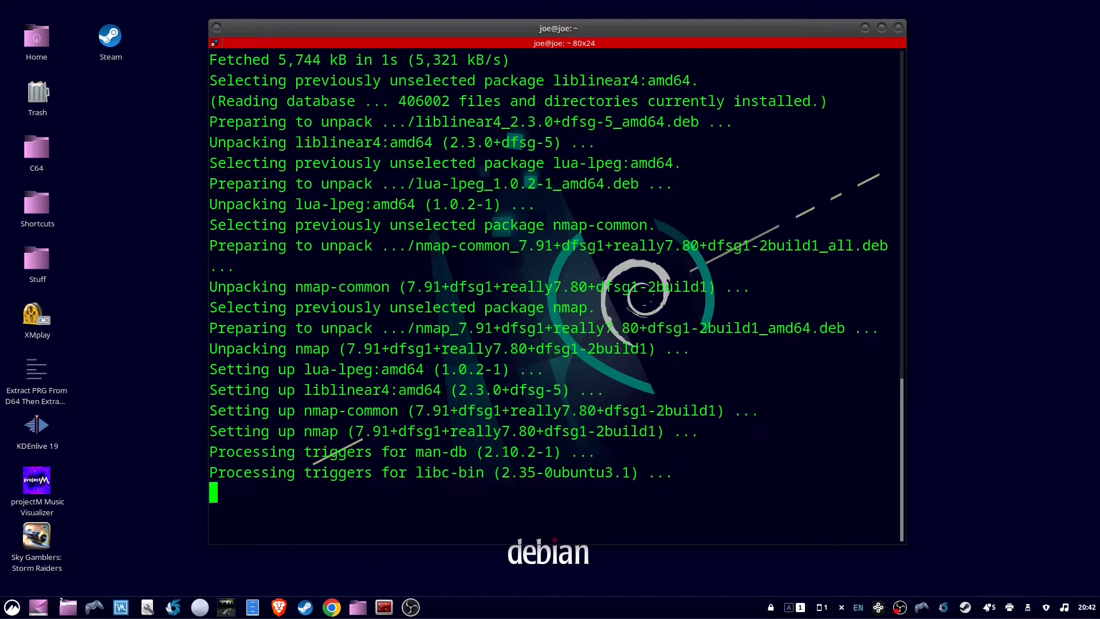
type("c")
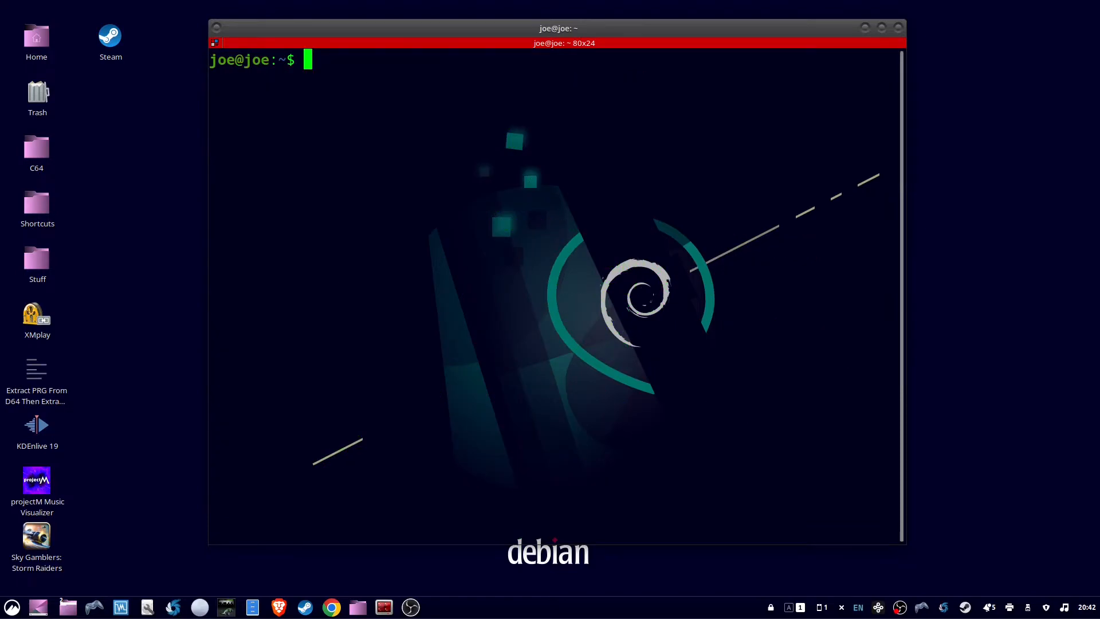
- Run nmap -sn 192.168.1.* to find 23 live hosts, then begin changing to the test directory
type("nmap -sn")
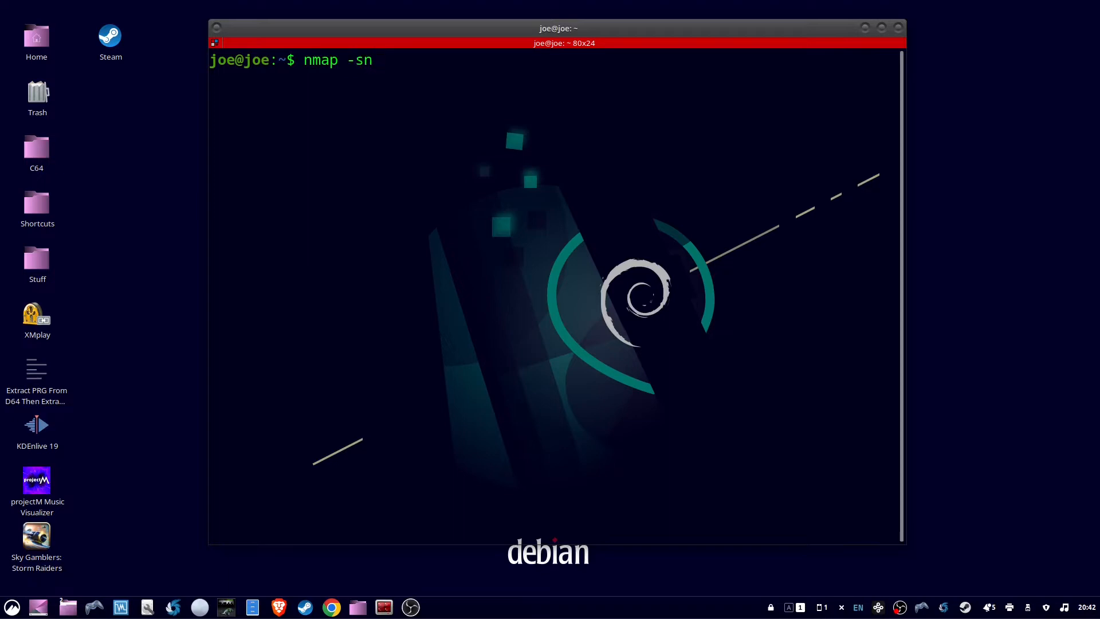
type("192")
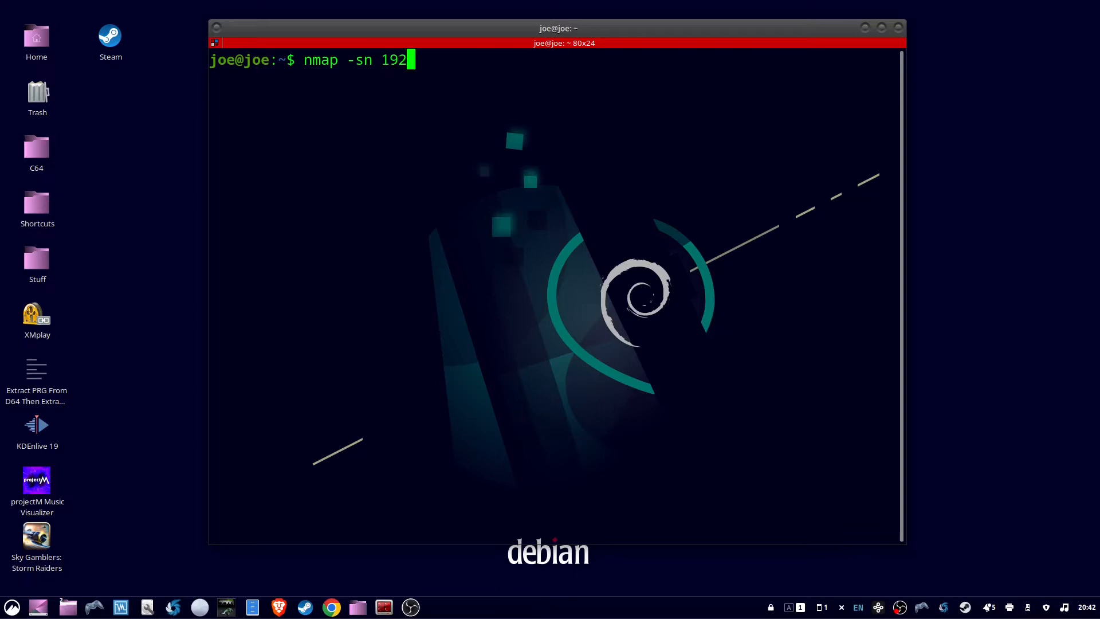
type(".168.1")
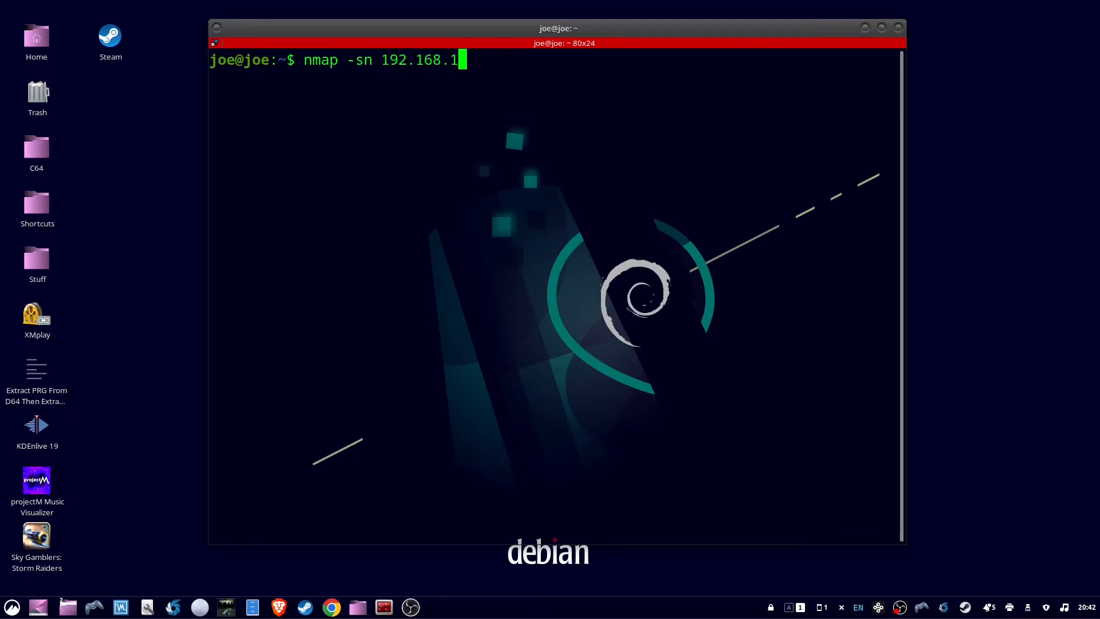
type("*")
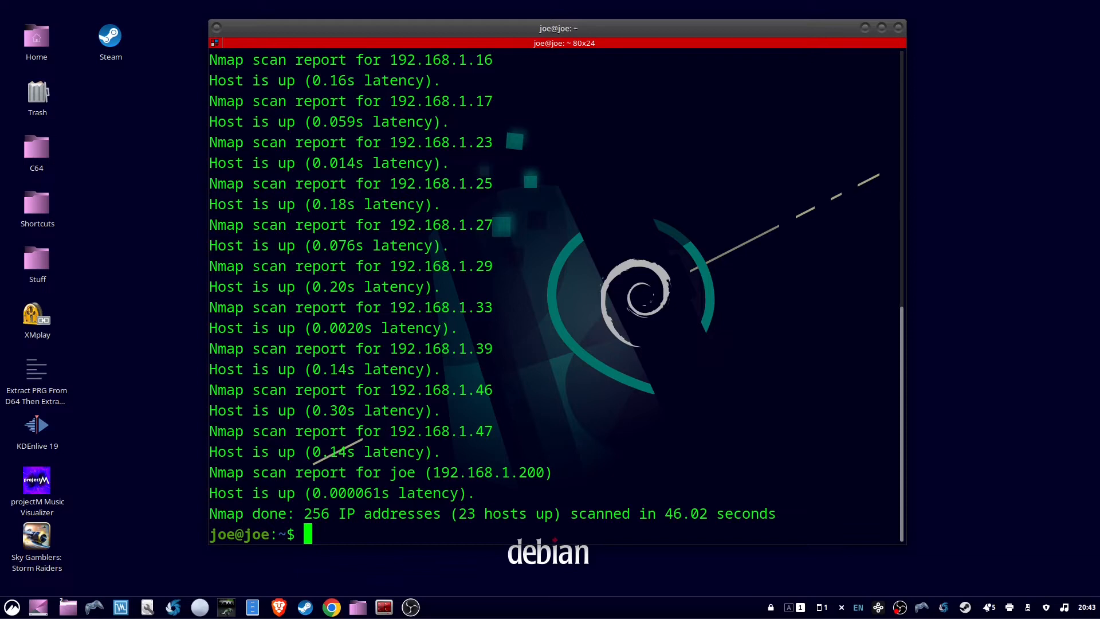
type("cd test")
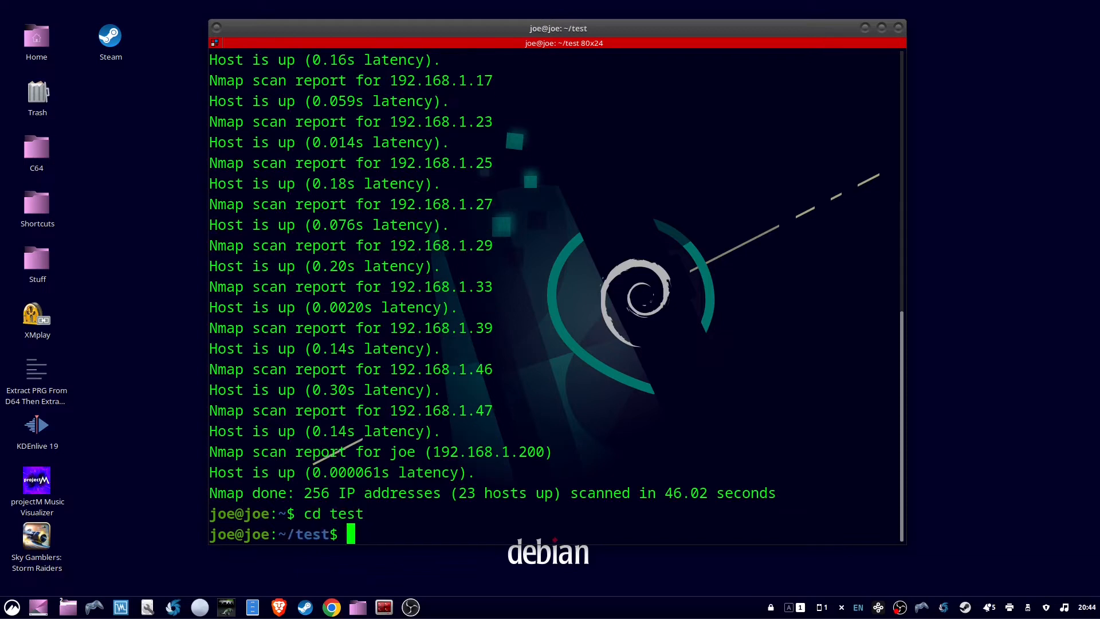
- Rerun nmap -sn 192.168.1.* redirecting its output into host.txt
type("nmap -sn 192.168.1.* >")
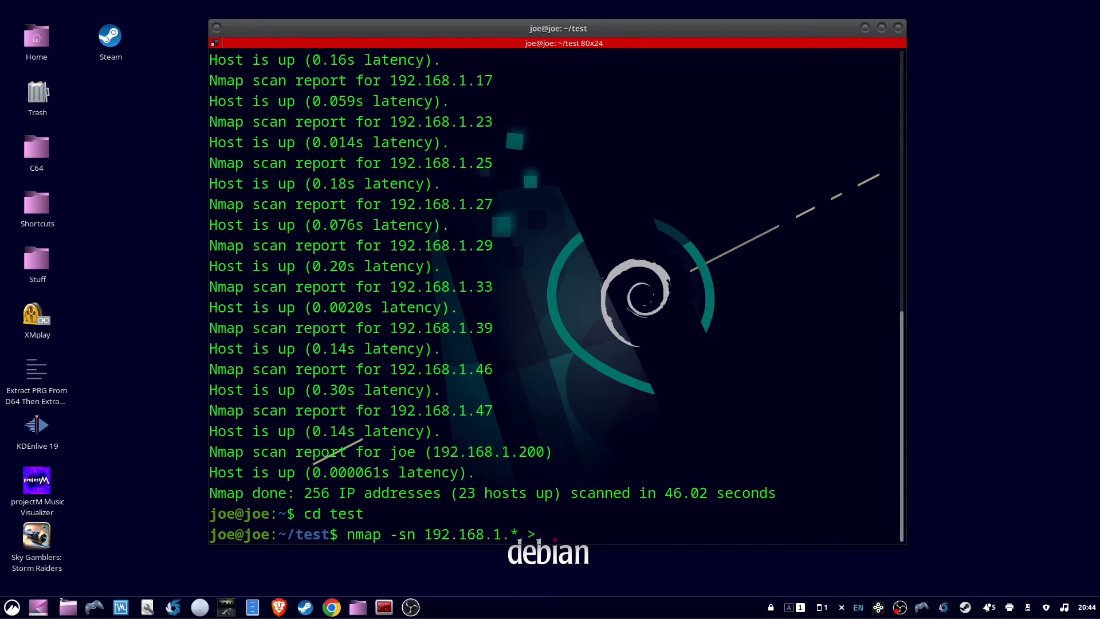
type("host")
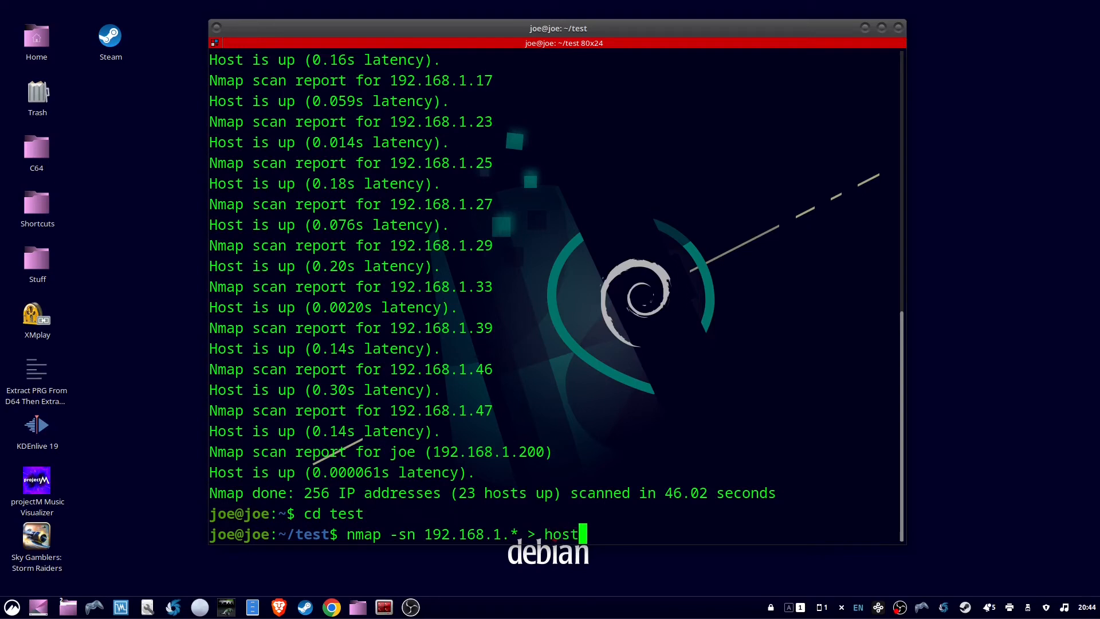
type(".txt")
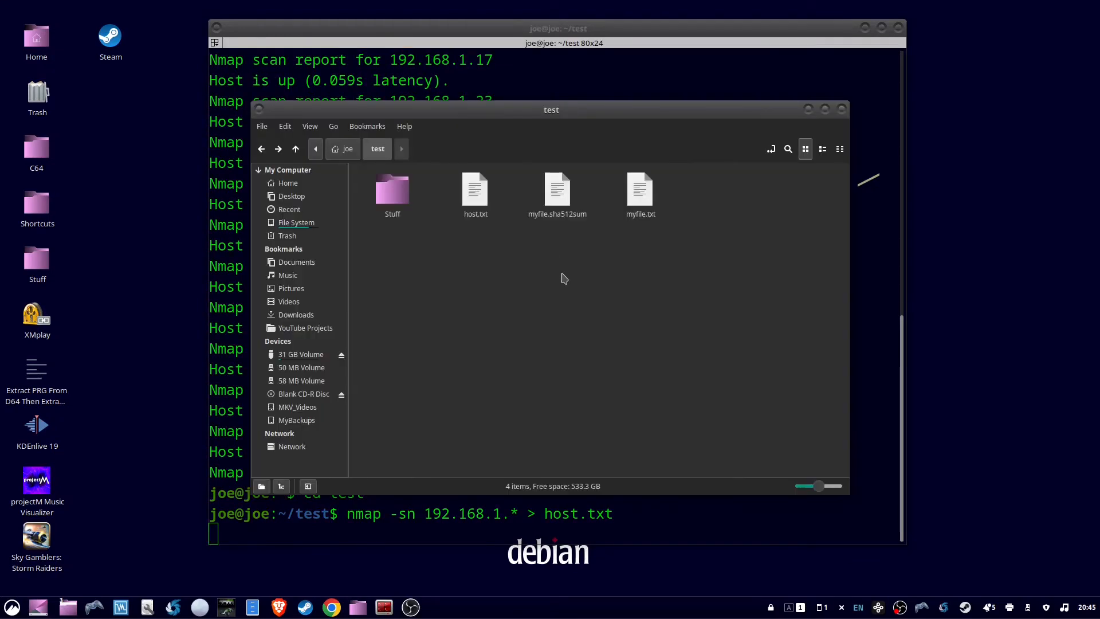
- Open host.txt from the test folder in Kate and scroll through the scan results
key("Return")
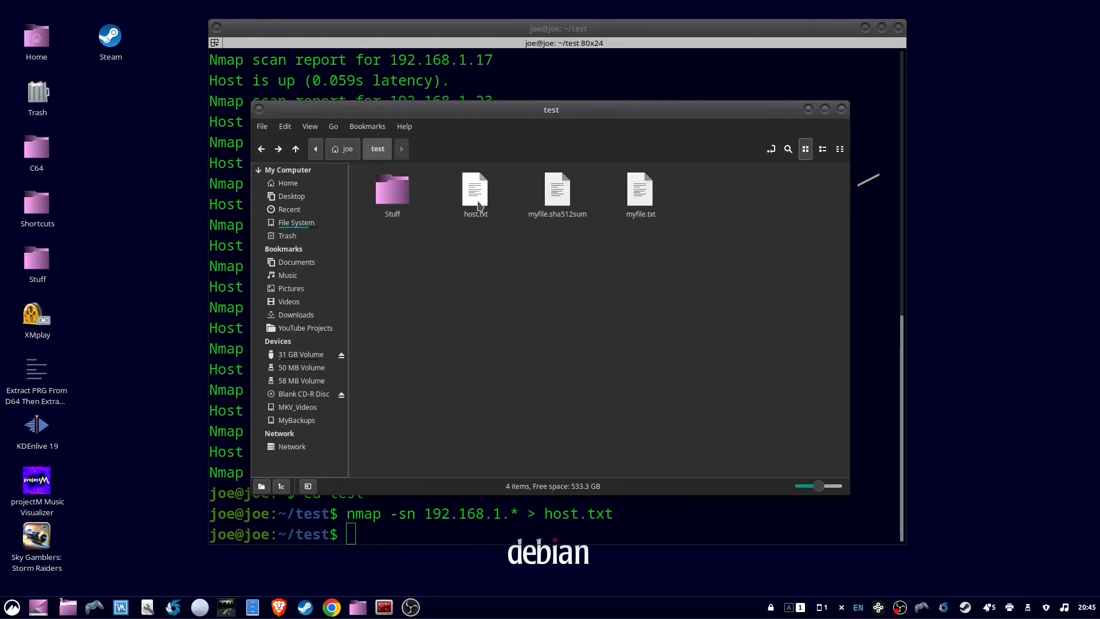
left_click(475, 196)
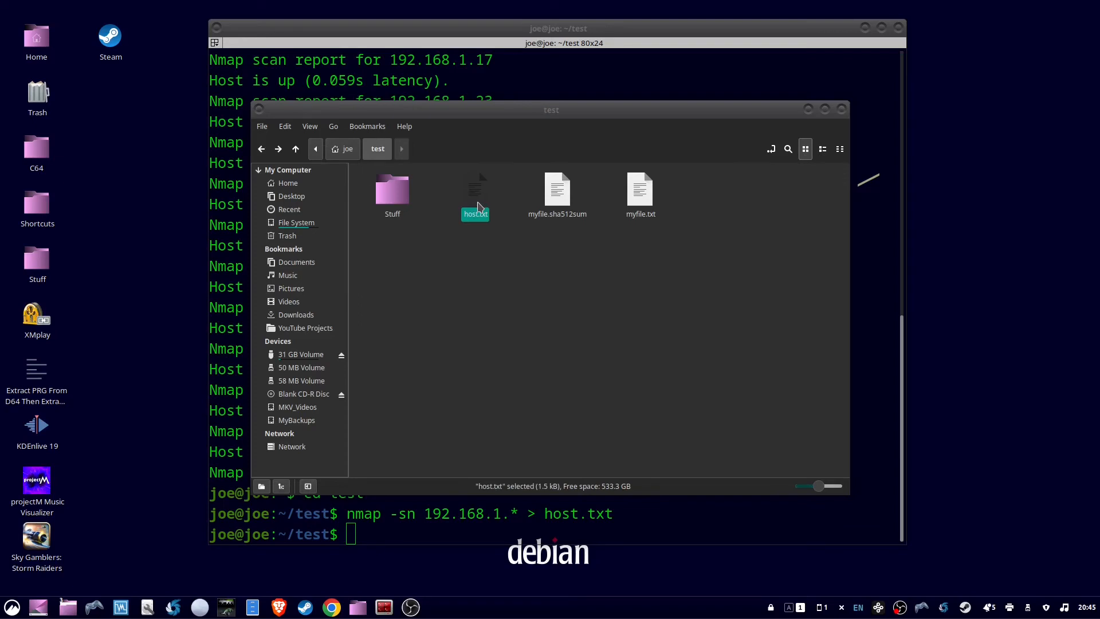
double_click(474, 188)
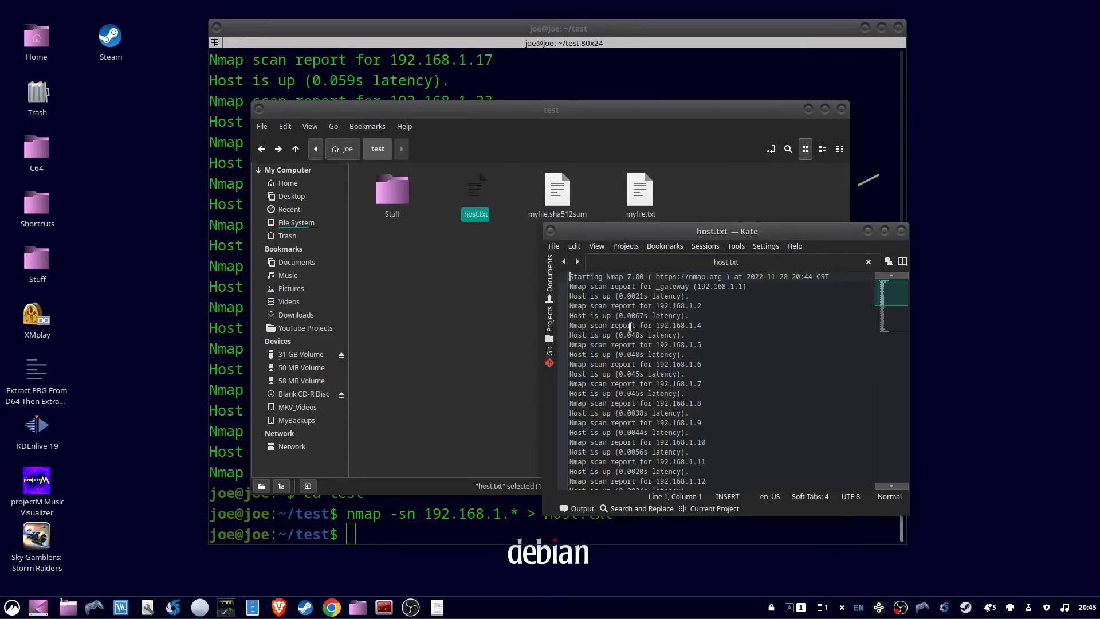
scroll("down", 3)
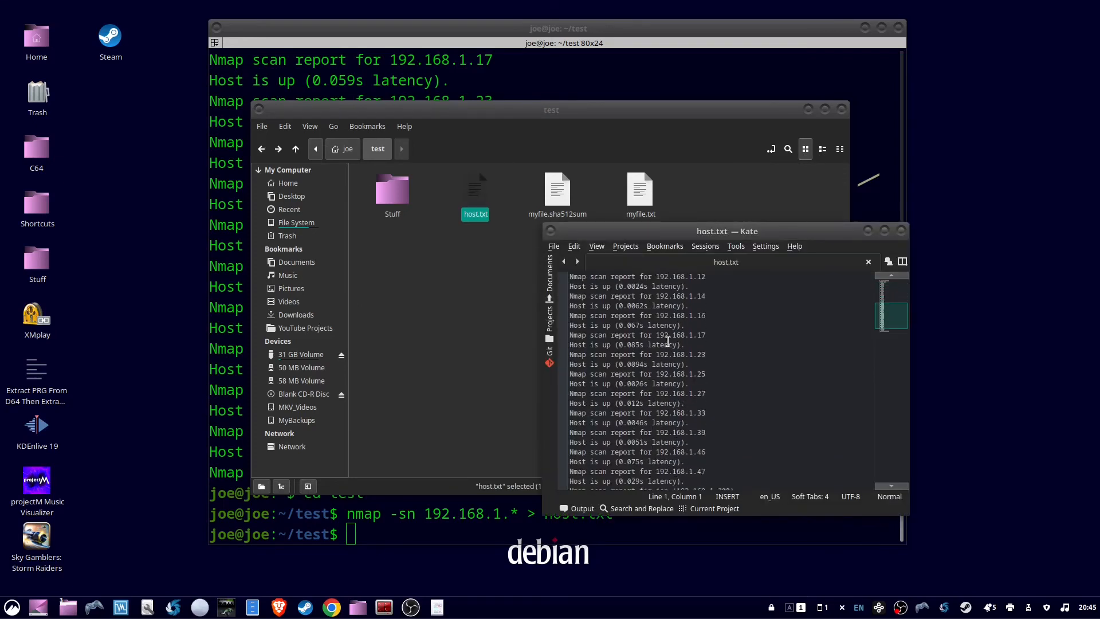